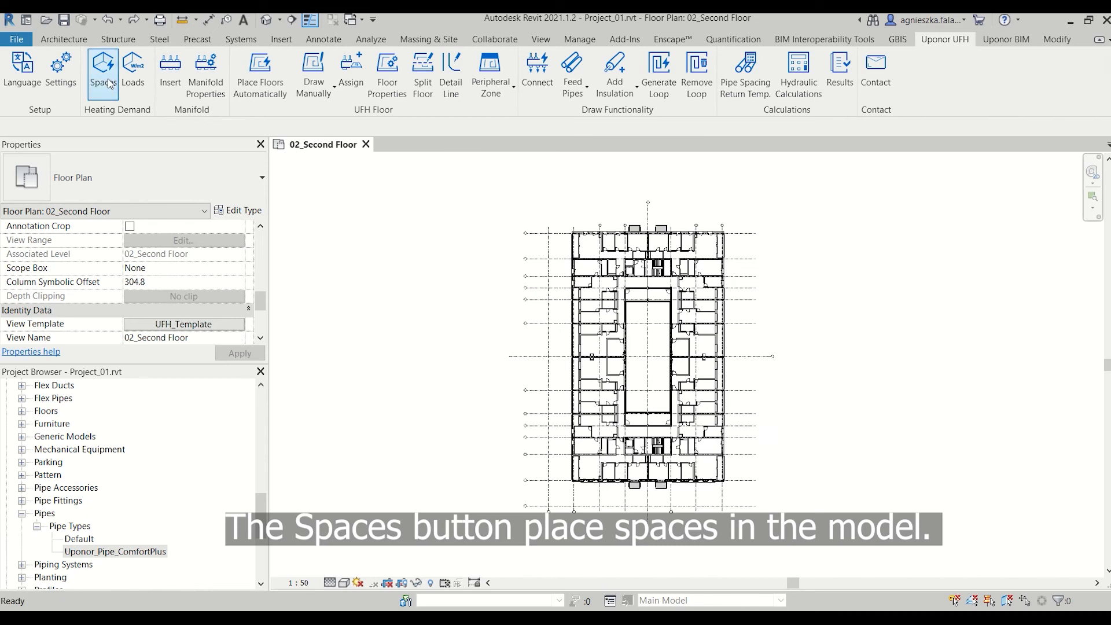
# Place a space in the narrow second-floor room with the Uponor Spaces tool and exit it.
pyautogui.click(103, 70)
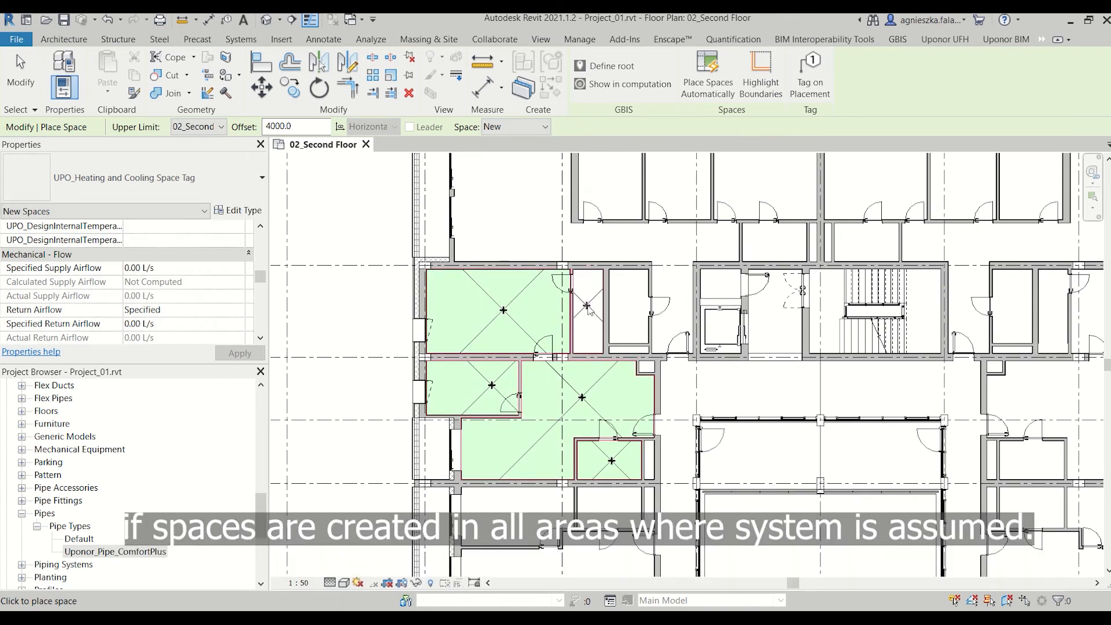
pyautogui.click(944, 39)
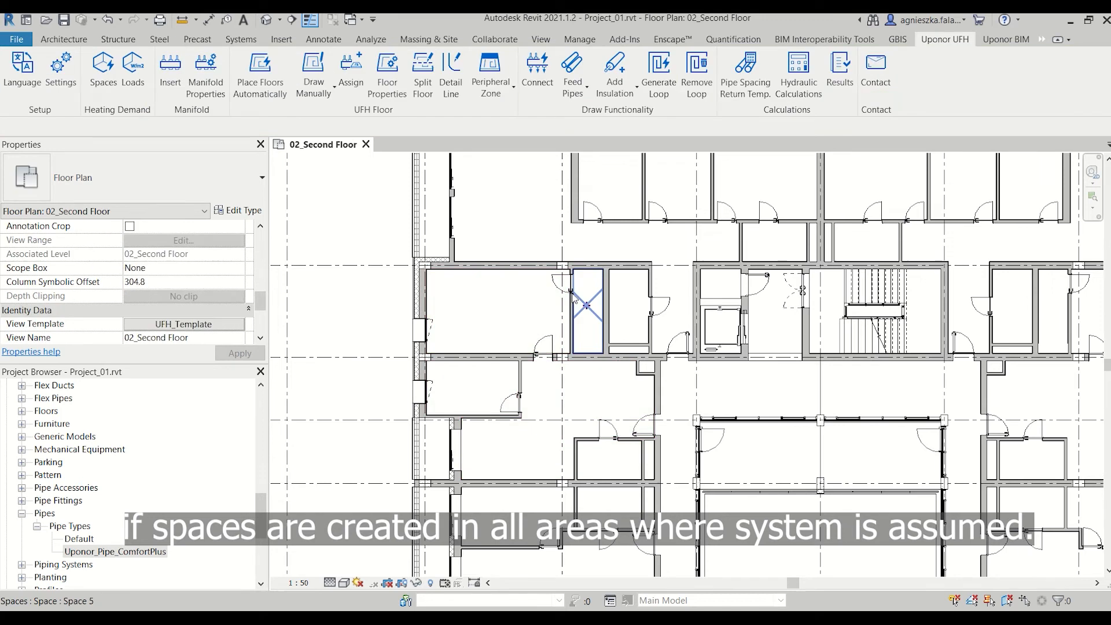
pyautogui.click(132, 67)
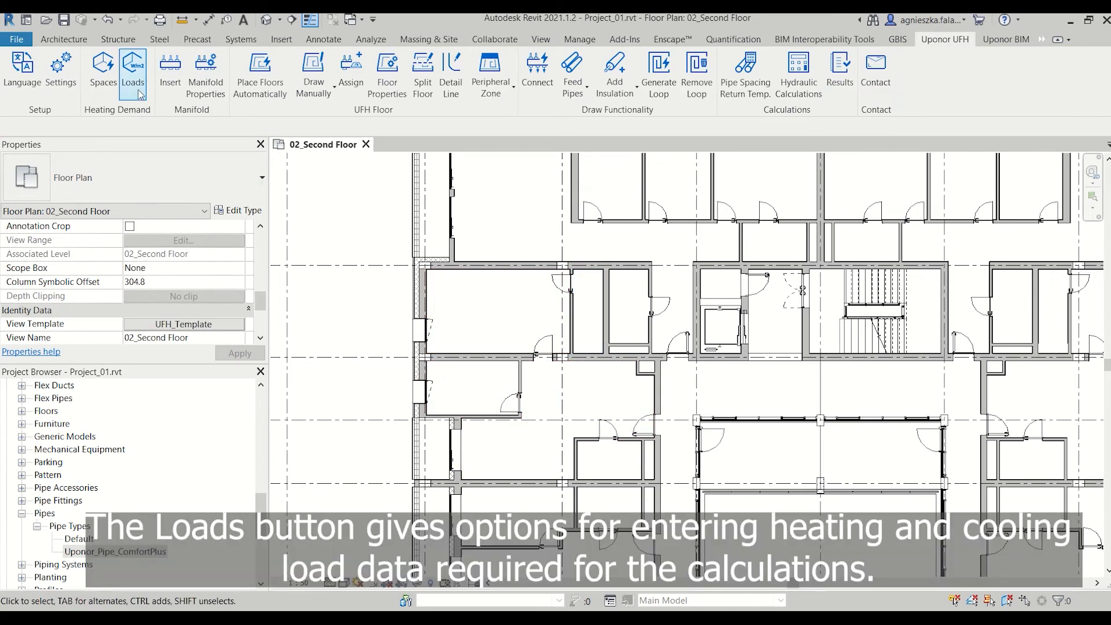
# Enter a design heating load of 50 for the first spaces in the Uponor load table.
pyautogui.click(132, 72)
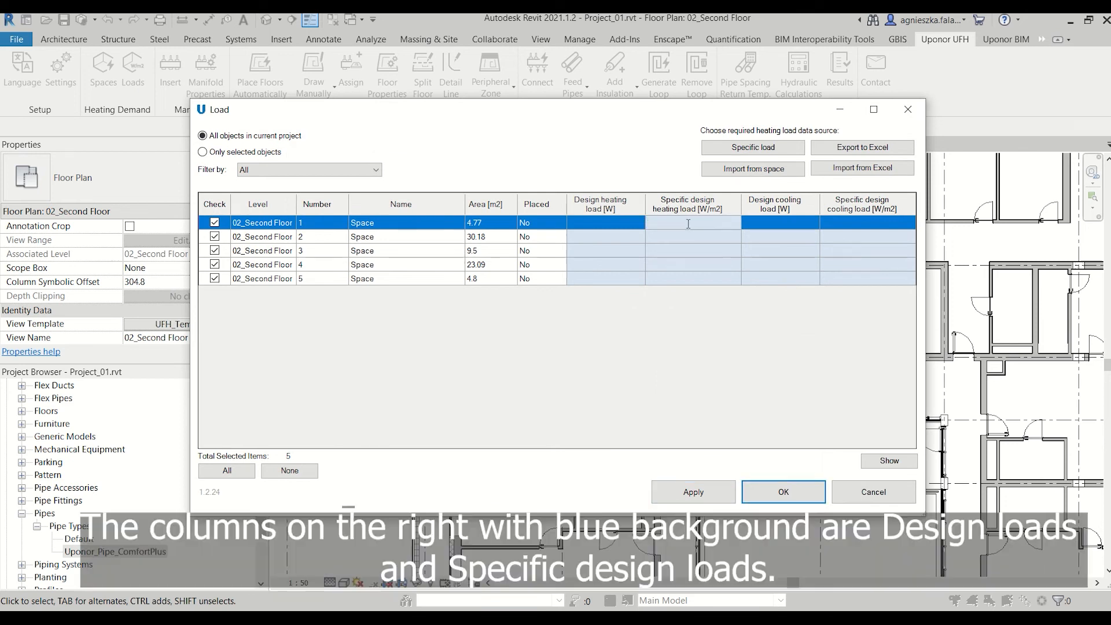
pyautogui.write('50')
pyautogui.click(605, 250)
pyautogui.write('150')
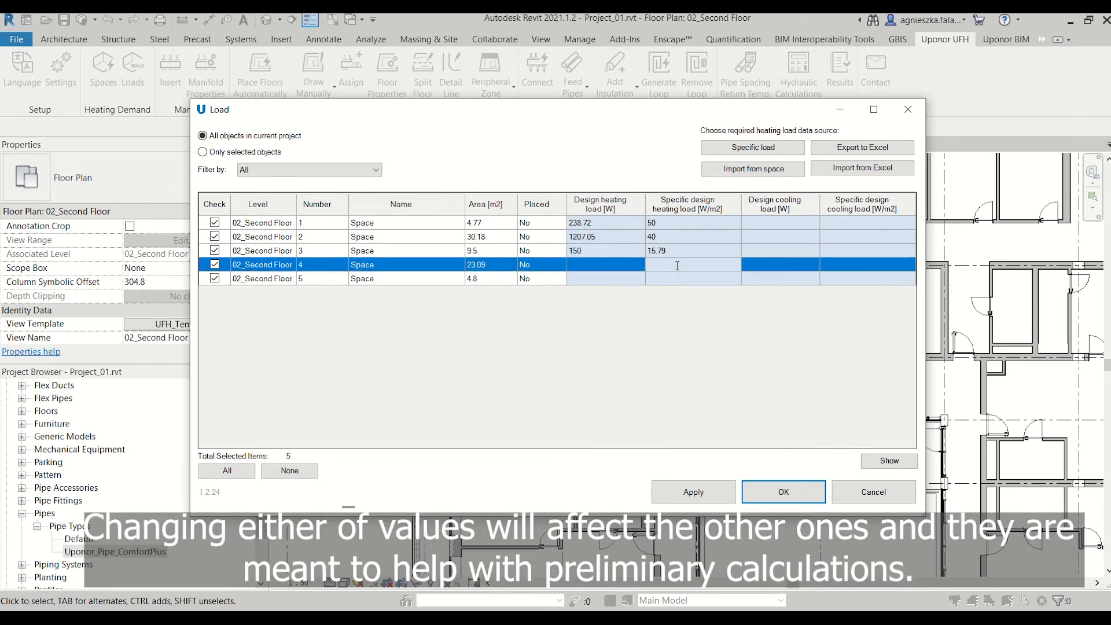
pyautogui.click(752, 147)
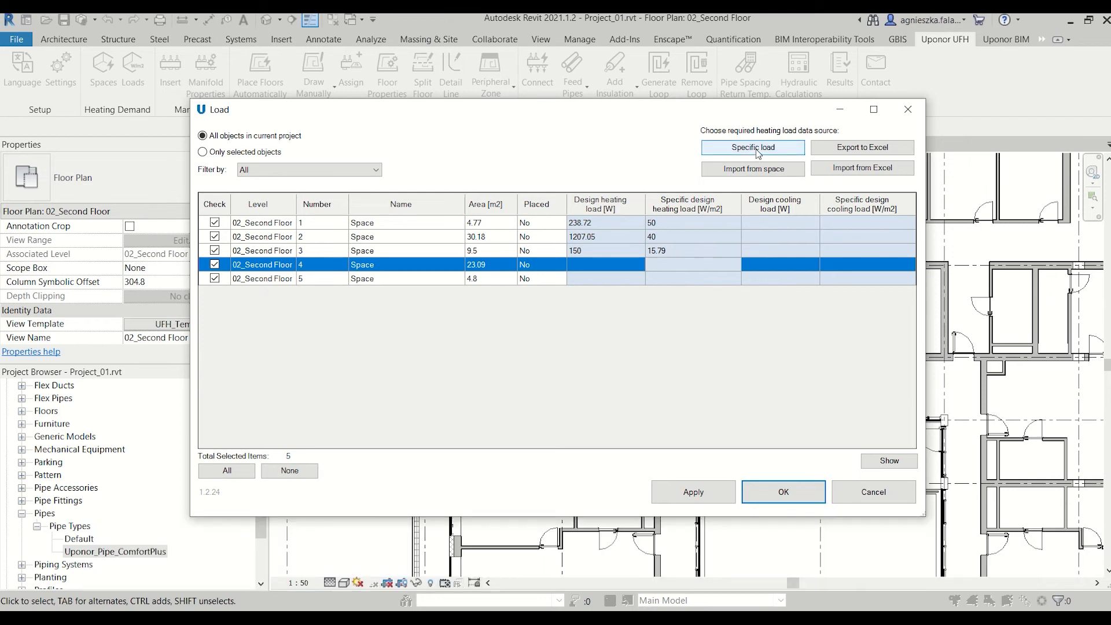
# Apply specific heating load 50 and specific cooling load 33 W/m² to all five spaces.
pyautogui.click(752, 146)
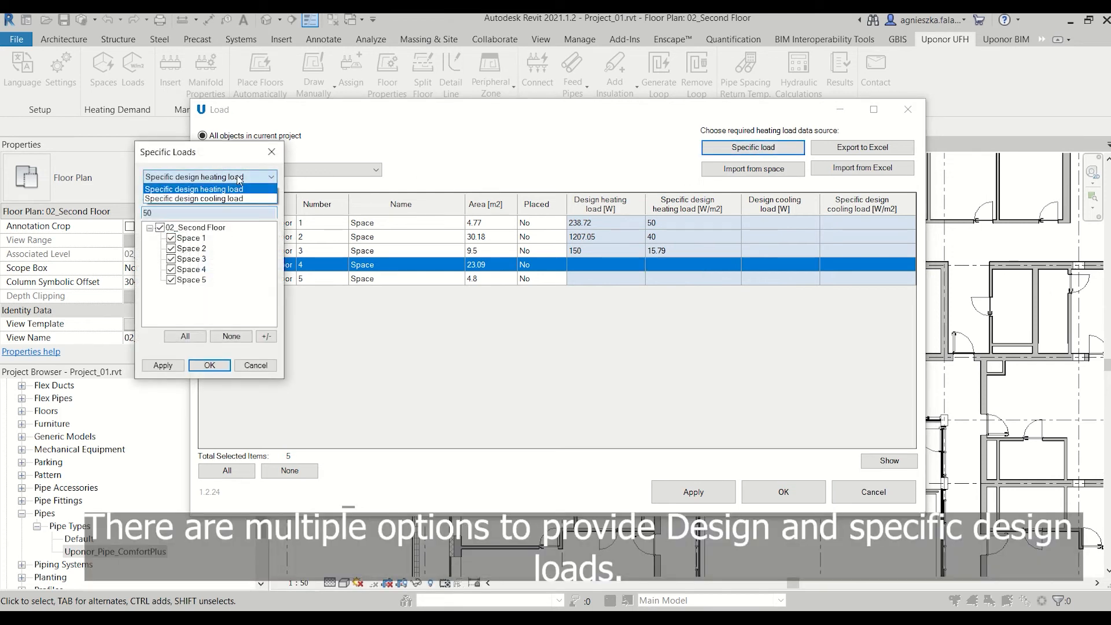
pyautogui.click(193, 188)
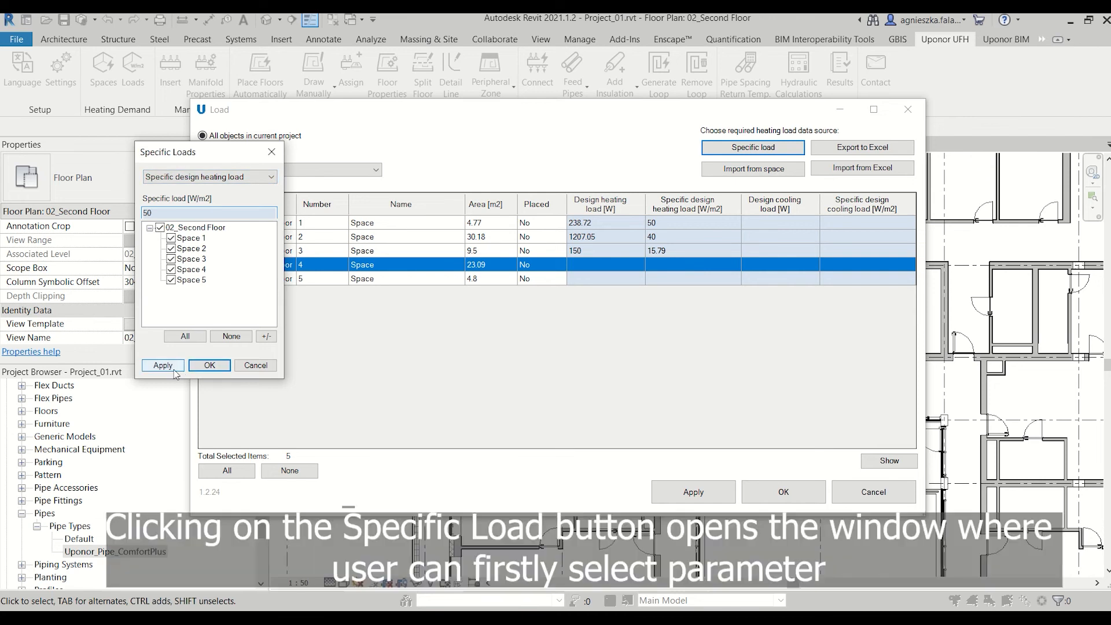
pyautogui.click(162, 364)
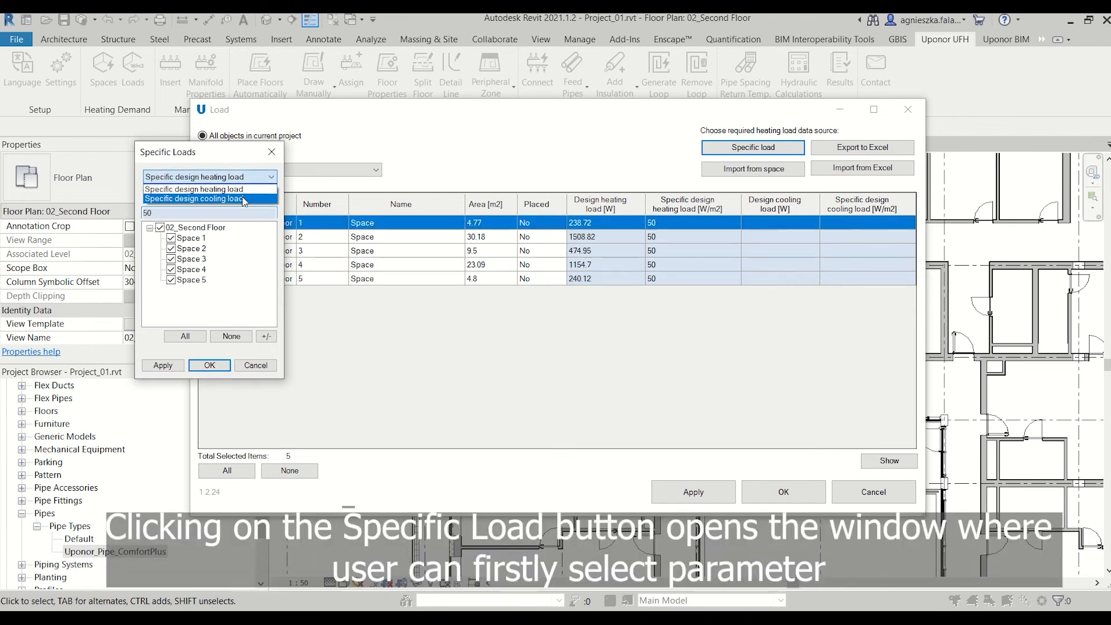
pyautogui.click(193, 197)
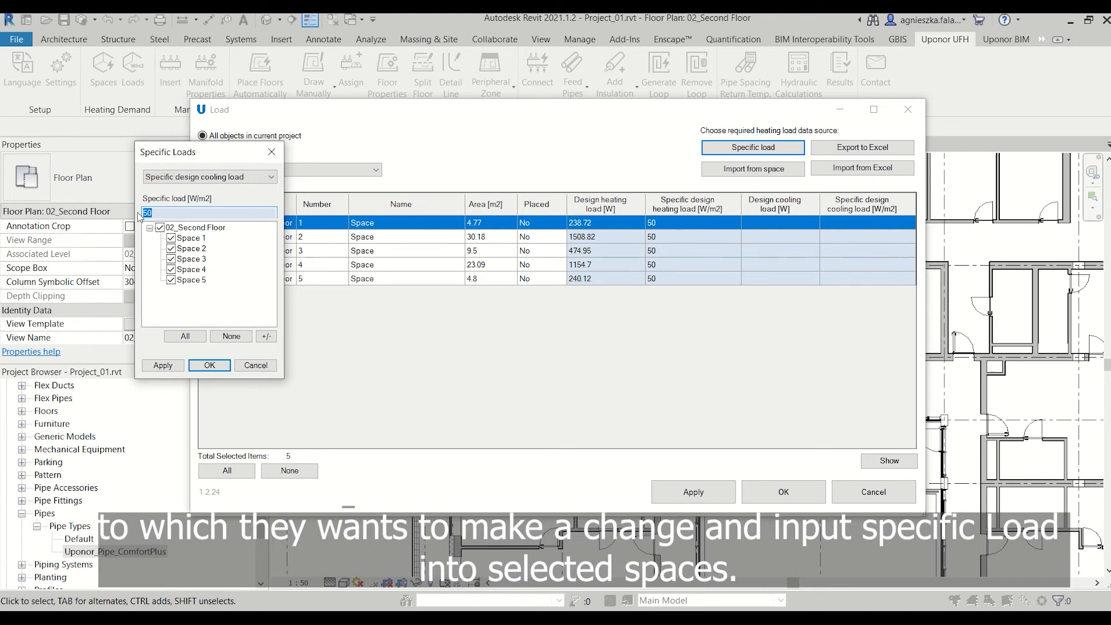
pyautogui.write('33')
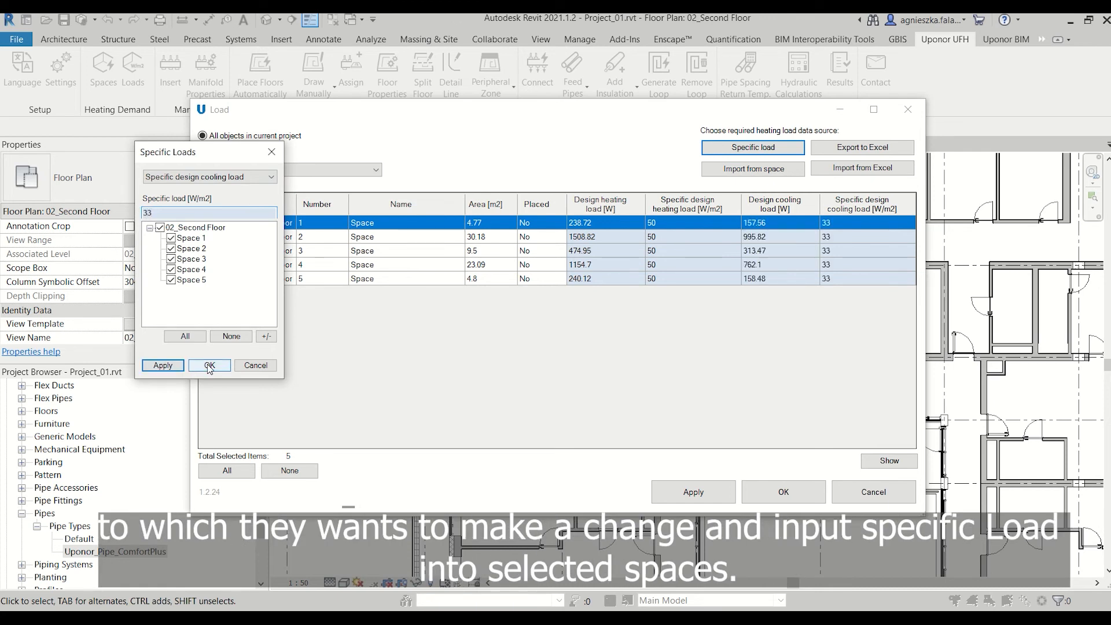
pyautogui.click(209, 365)
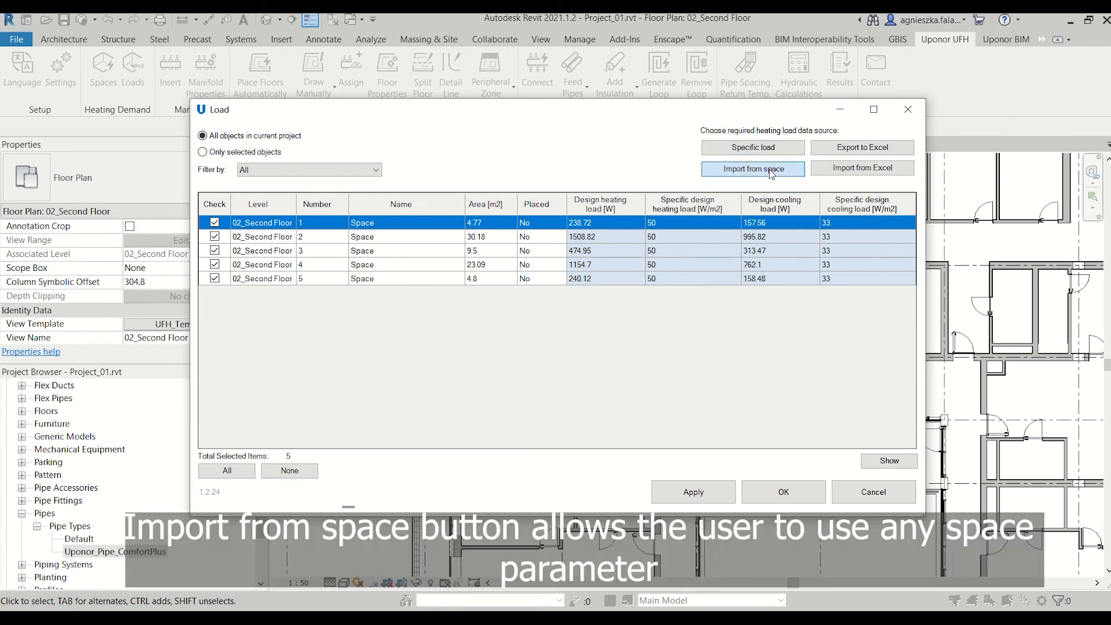
pyautogui.click(752, 169)
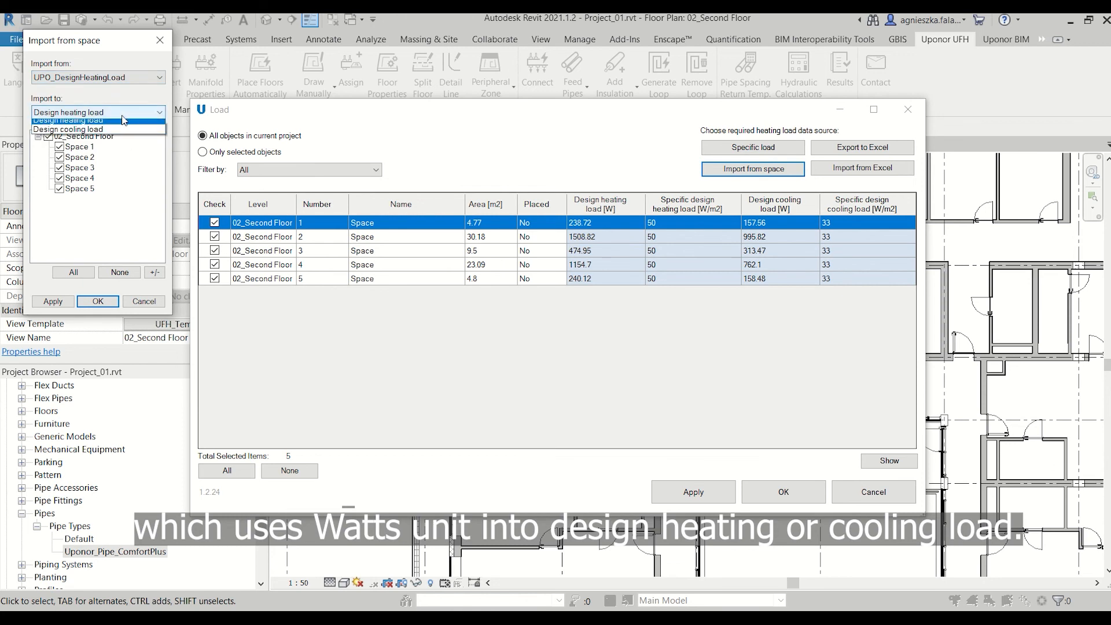
pyautogui.click(69, 119)
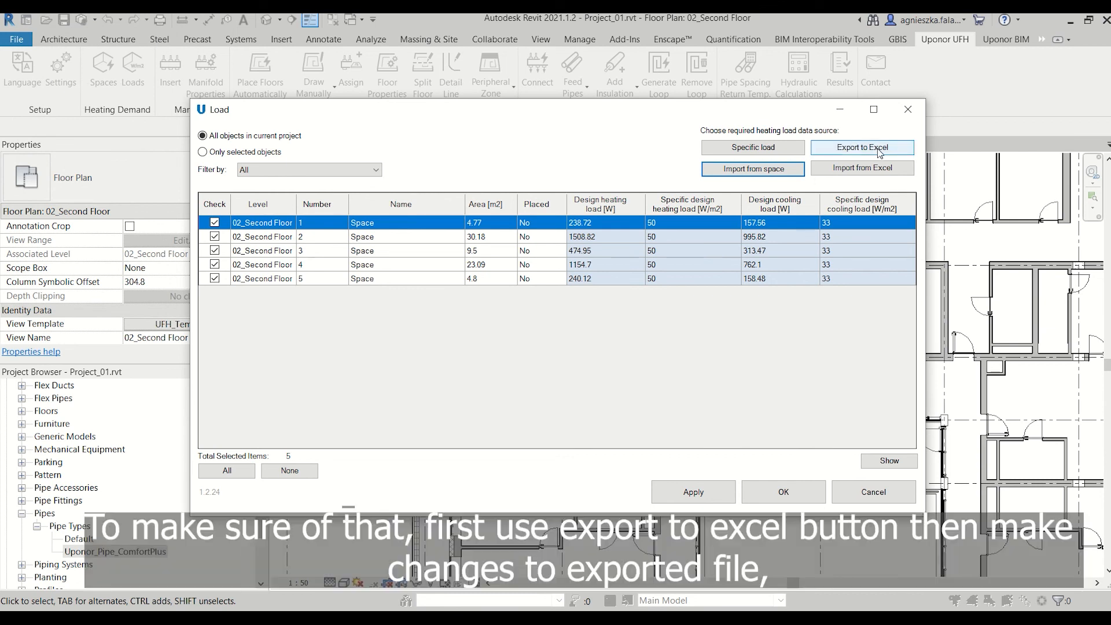
pyautogui.moveTo(862, 168)
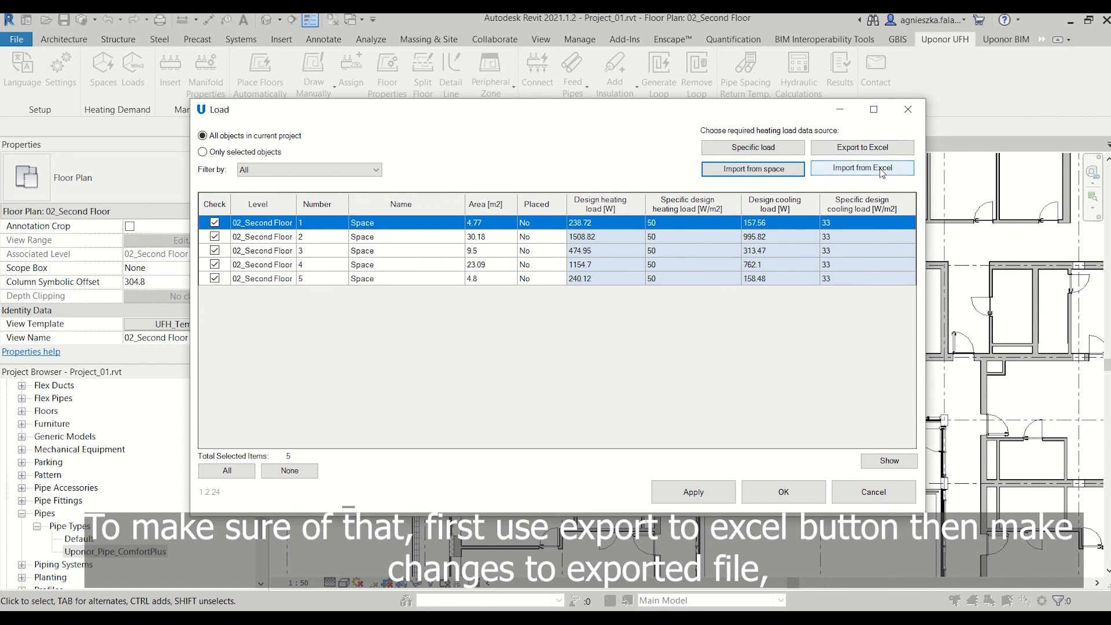